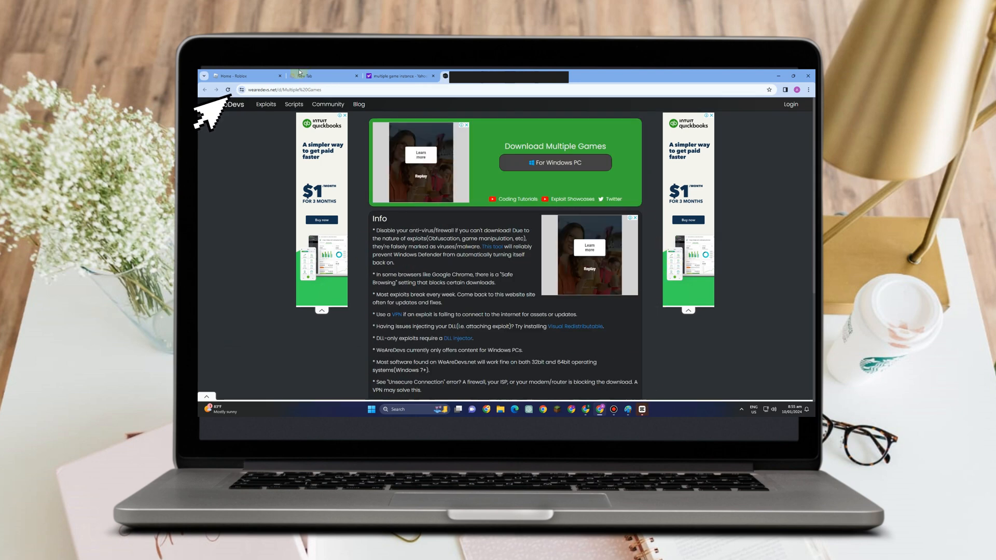
# Step: Open a new blank browser tab next to the WeAreDevs Multiple Games page
pyautogui.click(312, 76)
pyautogui.write('g')
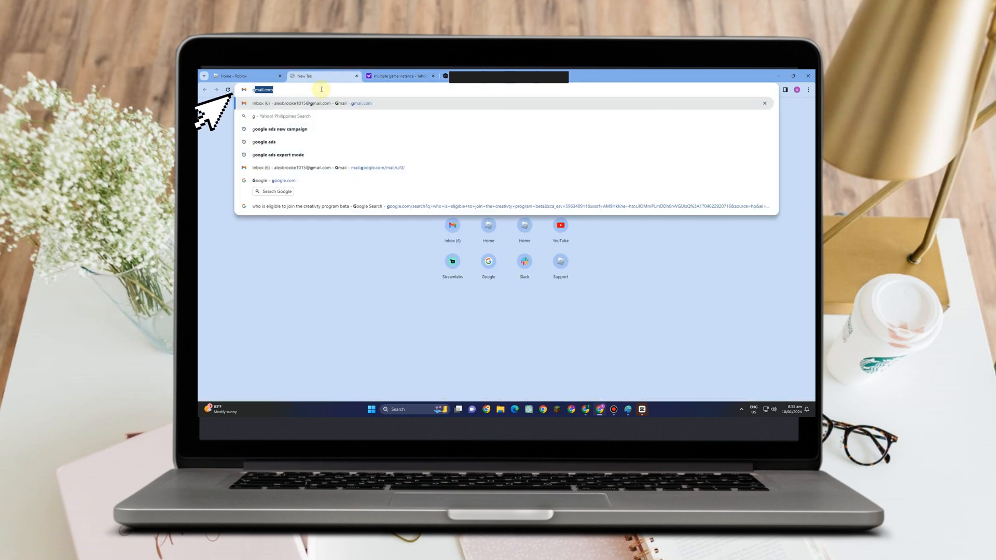
# Step: Switch to the Yahoo results tab for 'multiple game instance'
pyautogui.click(401, 76)
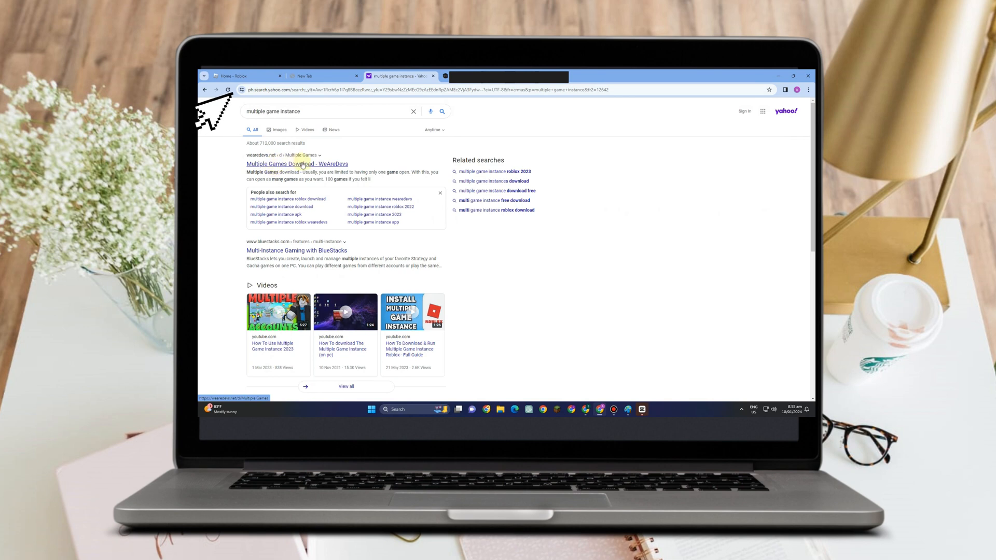
pyautogui.moveTo(296, 164)
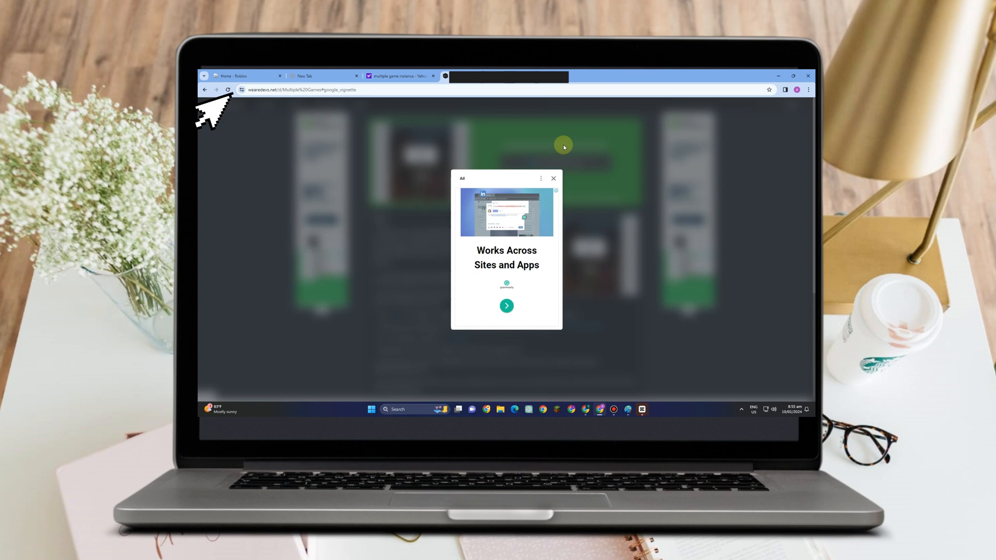
# Step: Dismiss the full-page ad and request the Multiple Games download for Windows PC
pyautogui.click(553, 178)
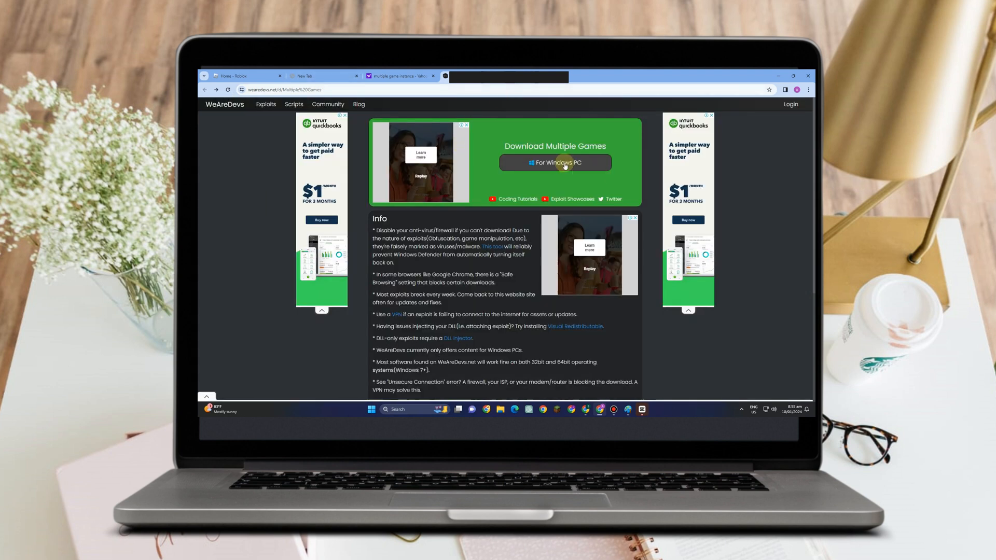
pyautogui.click(774, 89)
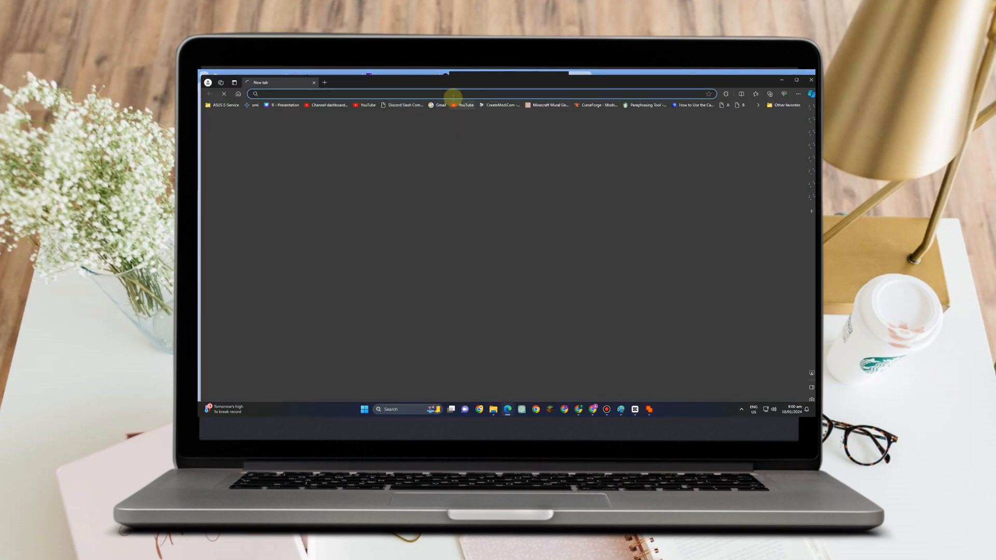
# Step: Navigate Edge to roblox.com to reach the signed-in Roblox home page
pyautogui.write('roblox.com/home')
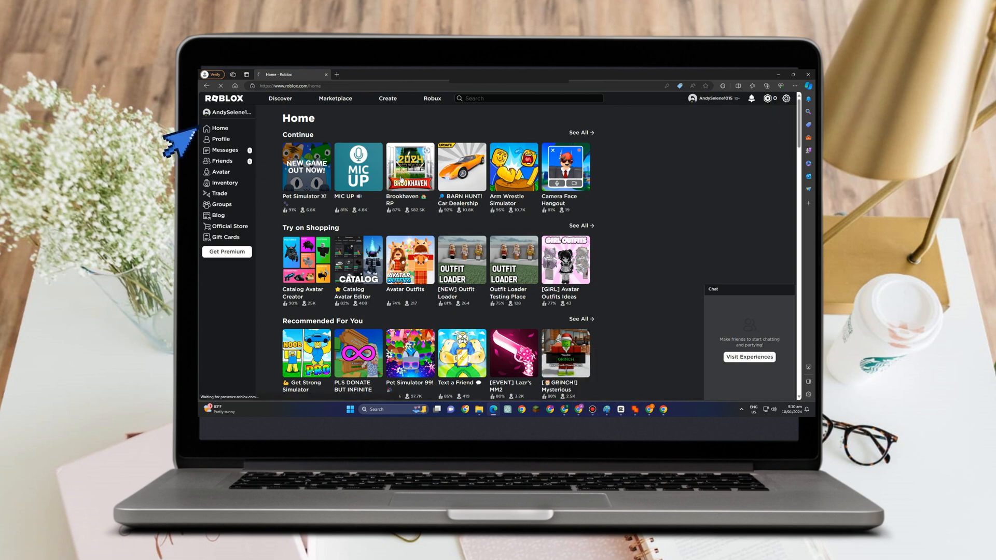
# Step: Go to the Brookhaven RP page and start it on the first account
pyautogui.click(410, 166)
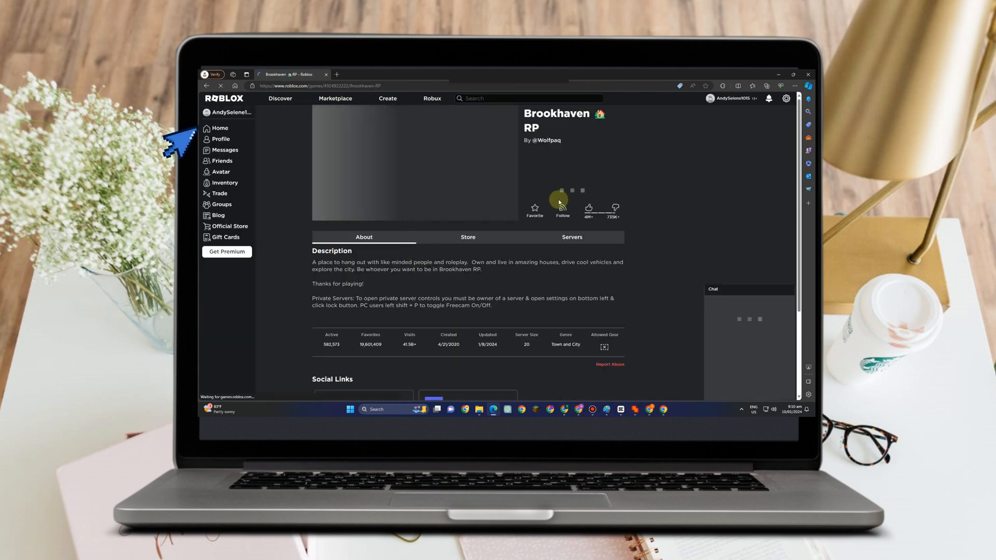
pyautogui.click(569, 190)
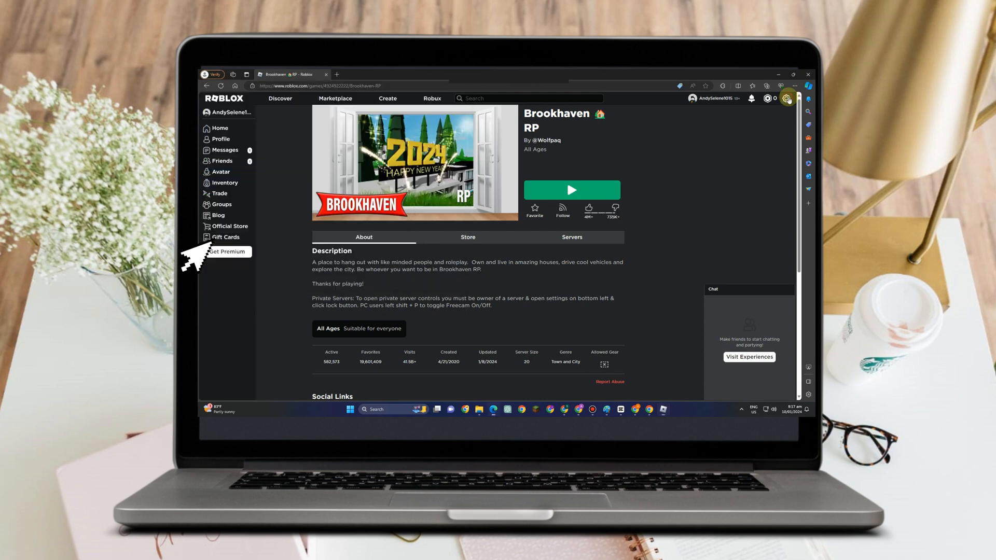
# Step: Switch to the second Roblox account, declining to save its password
pyautogui.click(787, 97)
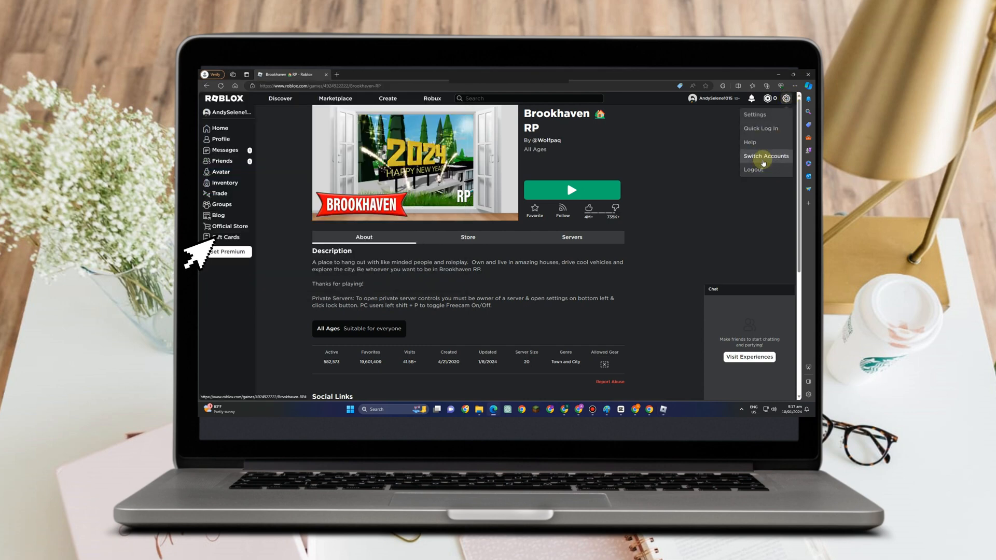
pyautogui.click(766, 156)
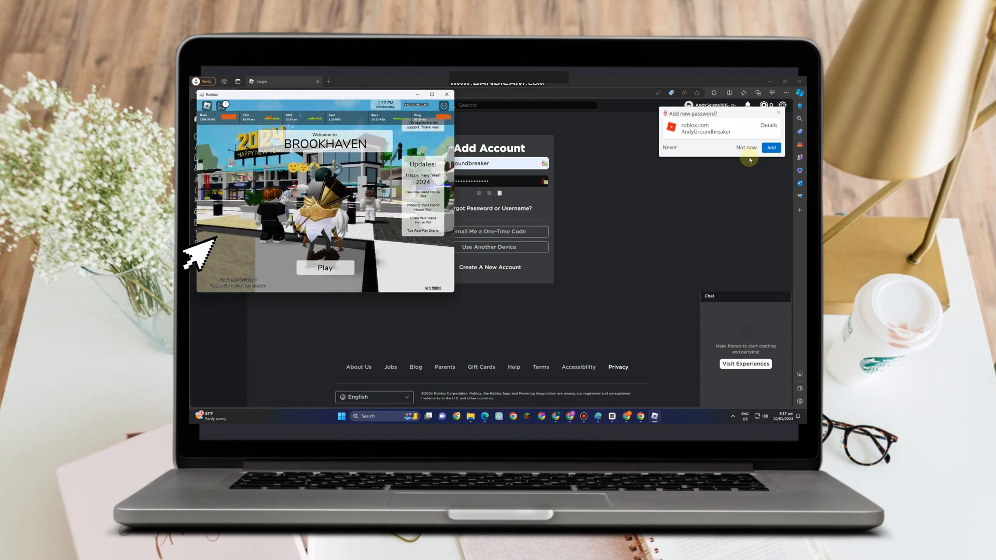
pyautogui.click(746, 148)
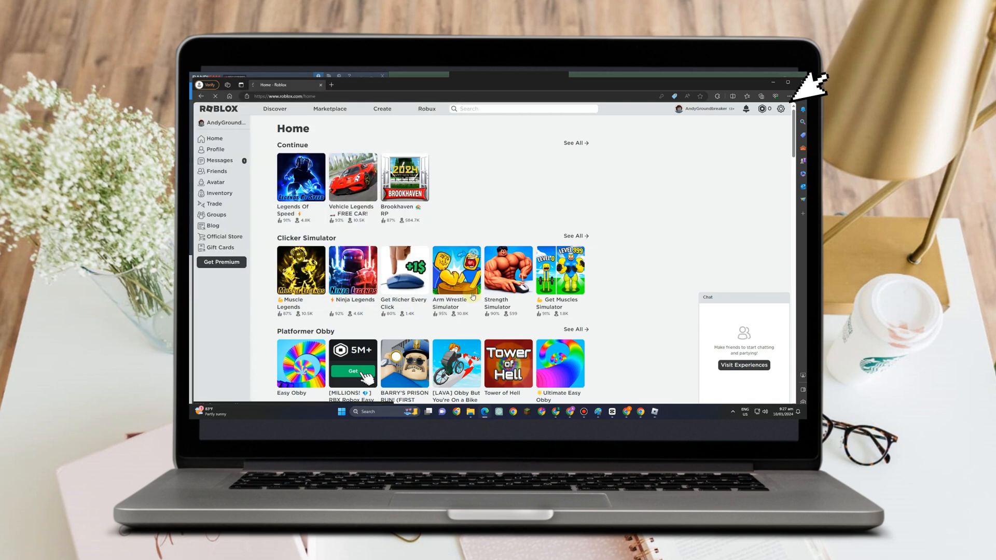
# Step: Start Arm Wrestle Simulator on the second account, allowing the Roblox app to launch
pyautogui.click(457, 270)
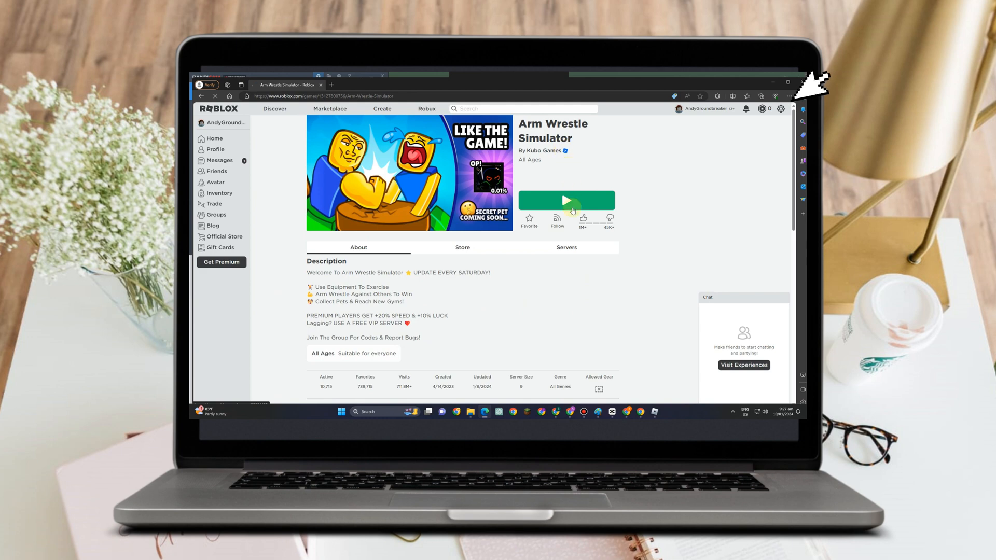
pyautogui.click(567, 200)
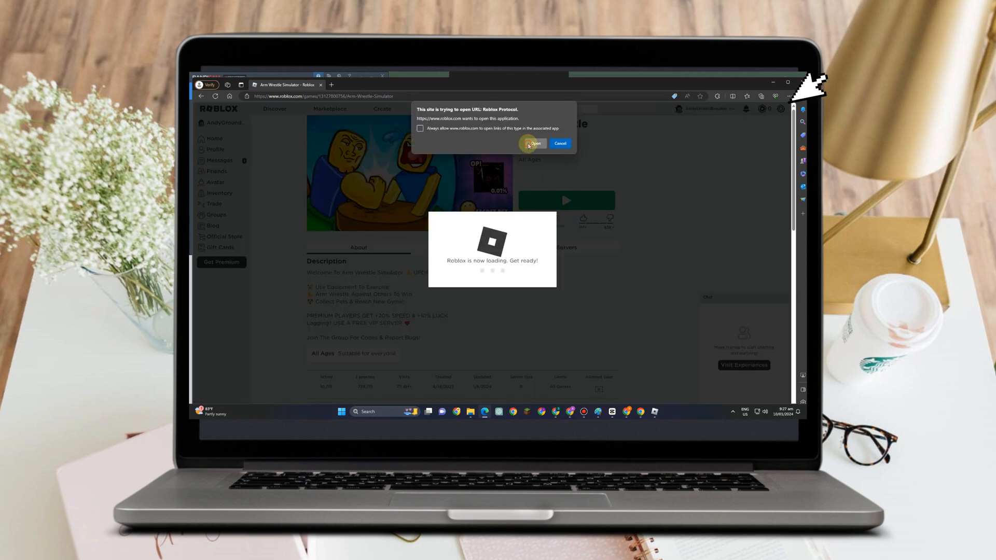
pyautogui.click(534, 143)
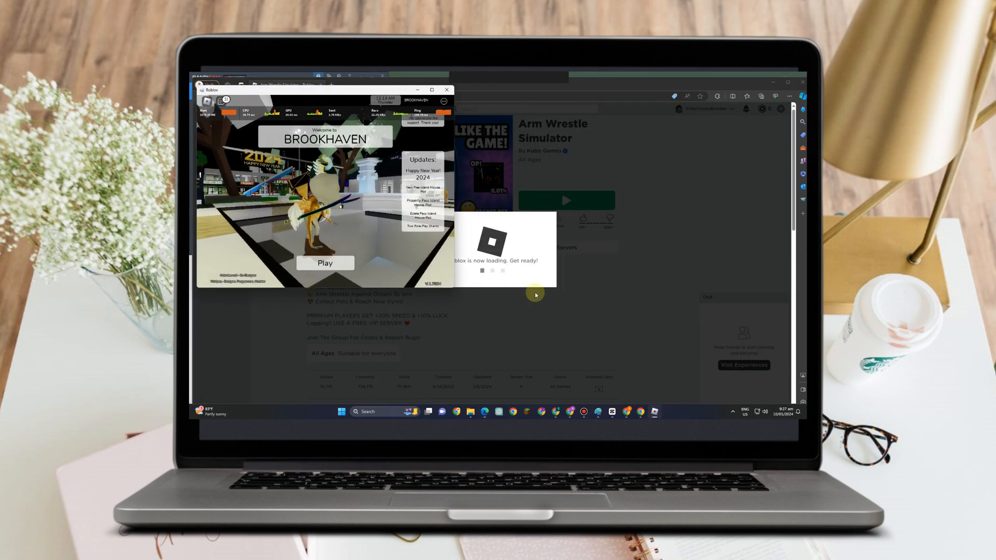